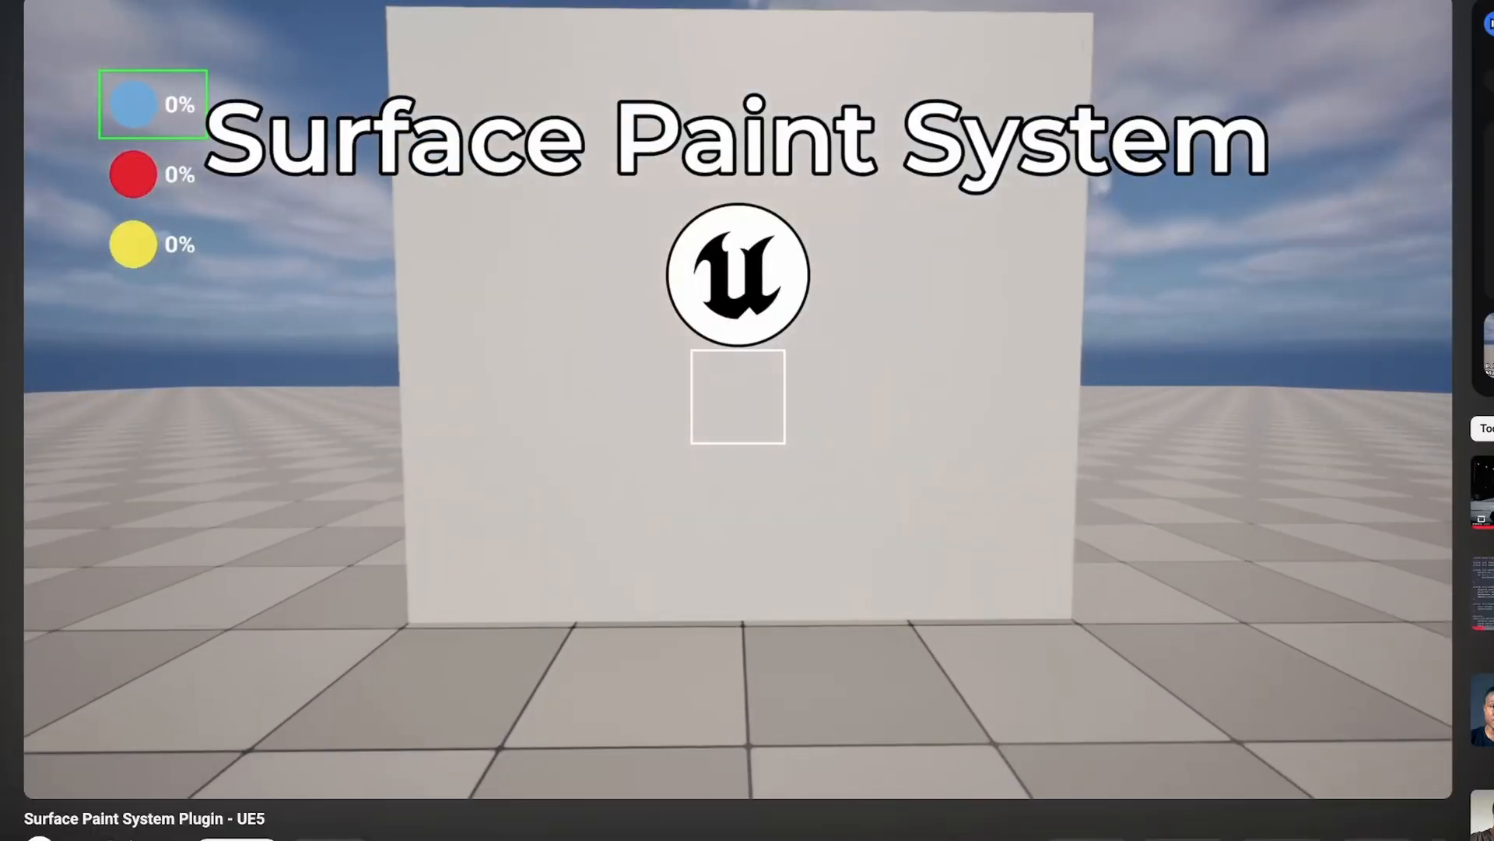
Start the Fab listing's Surface Paint System preview video
left_click(567, 402)
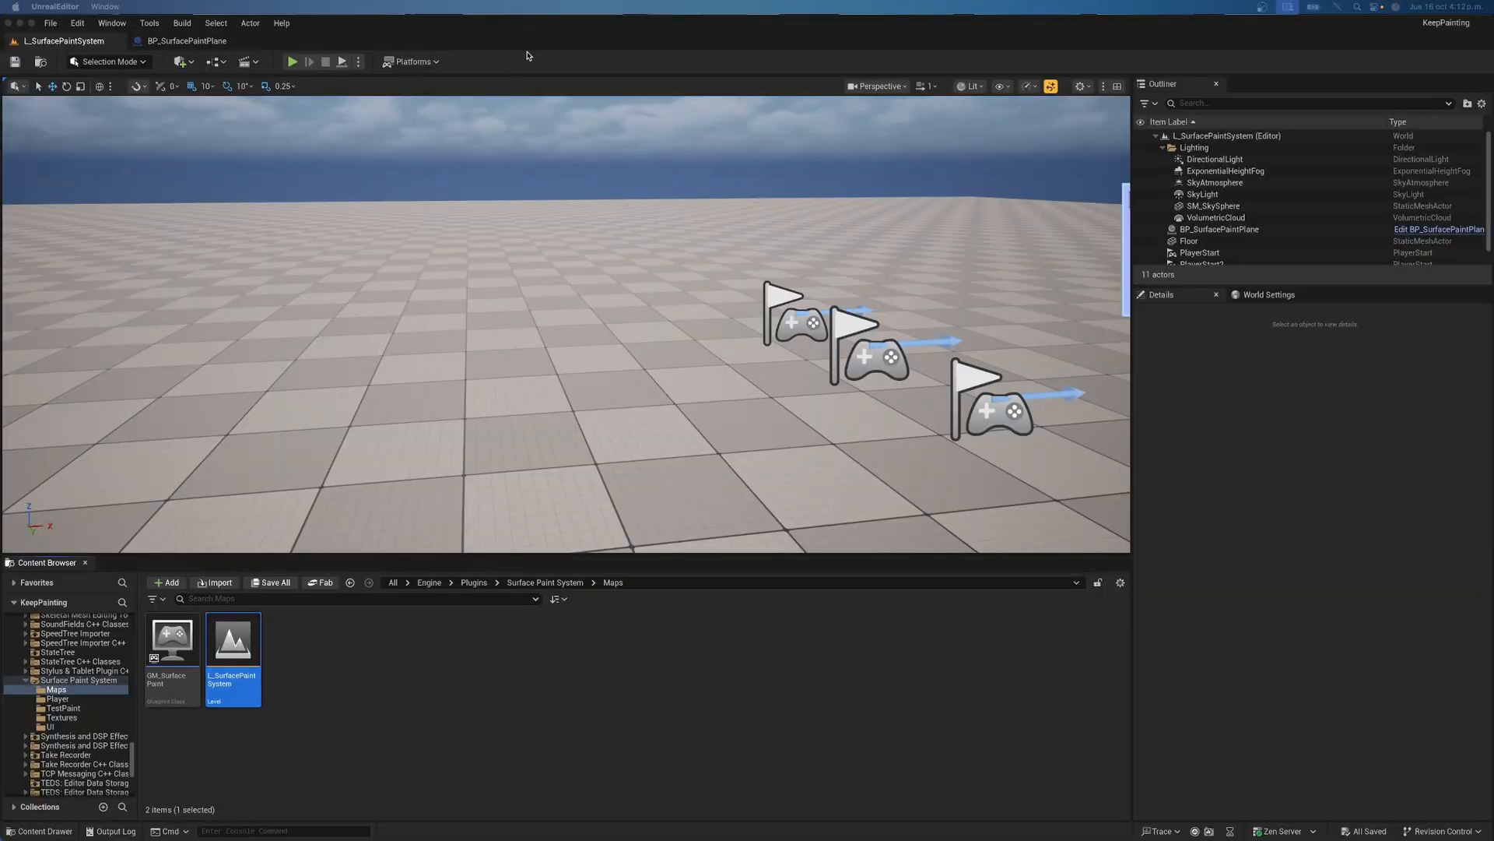
Play the demo level and open BP_SurfacePaintPlane from the compile errors dialog
left_click(291, 61)
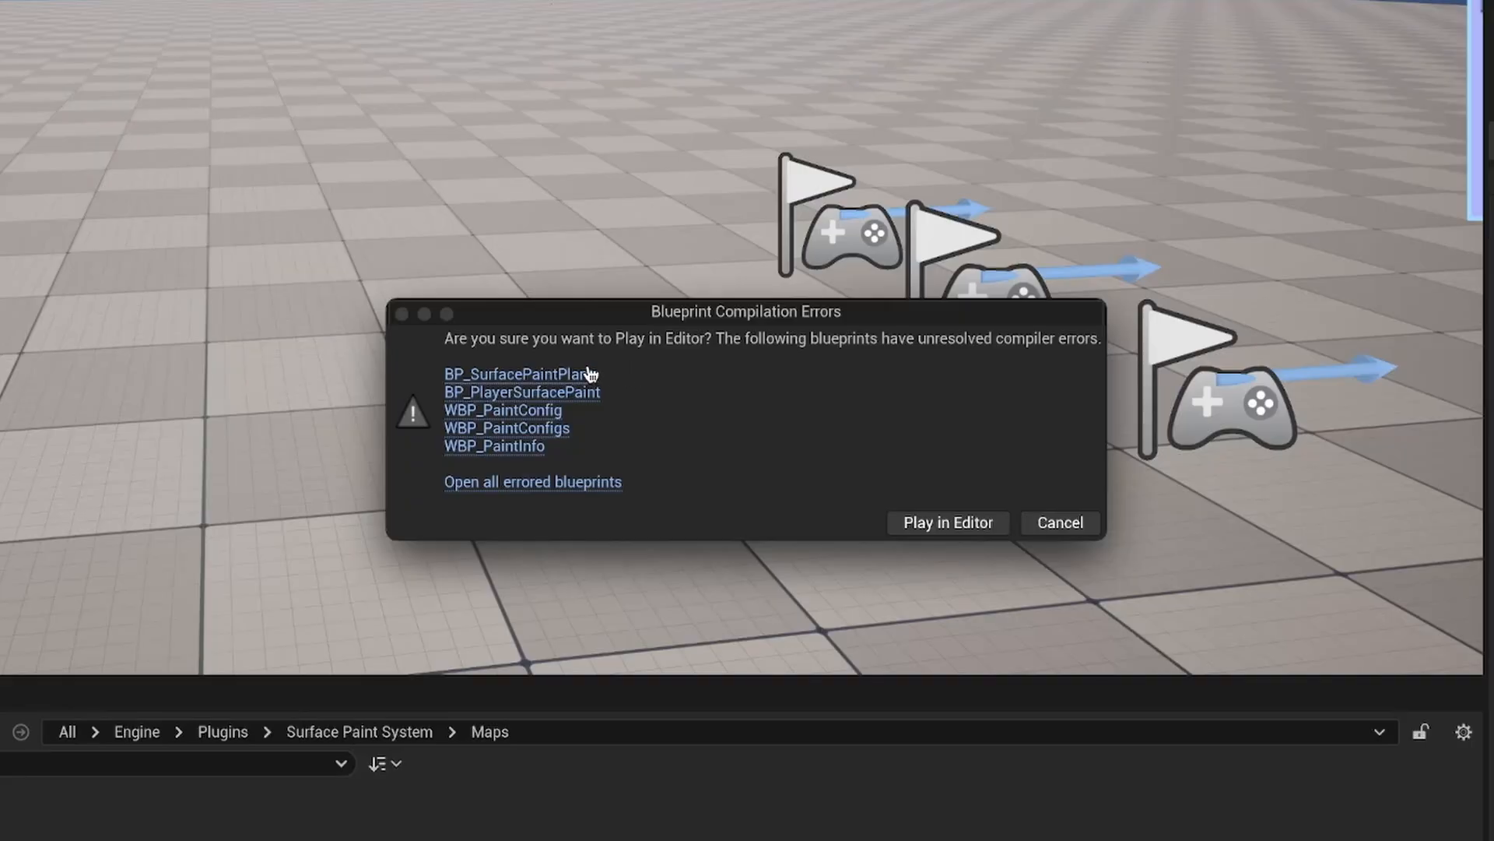
left_click(515, 372)
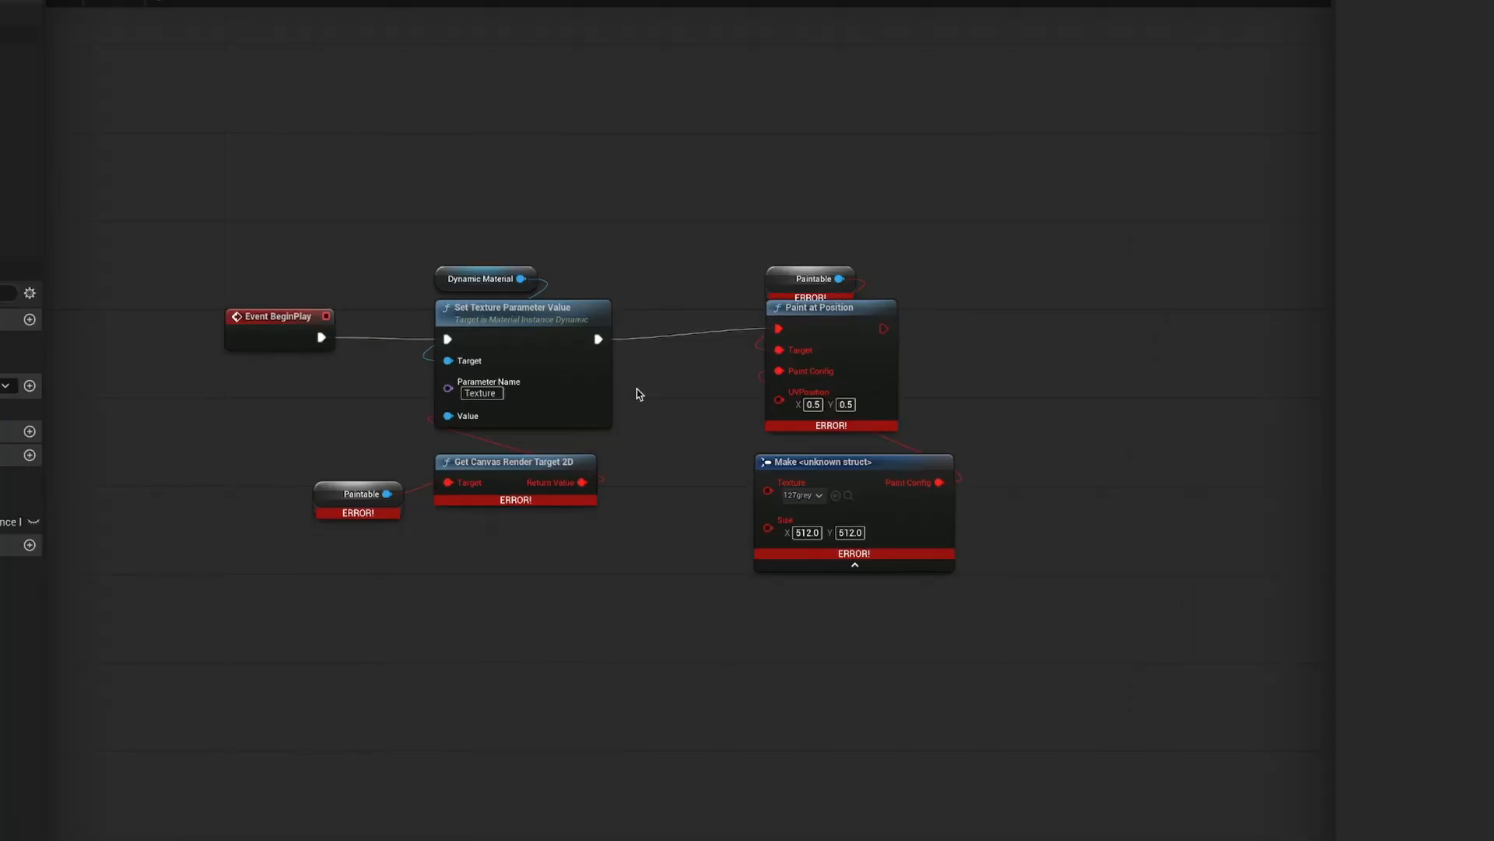
mouse_move(620, 372)
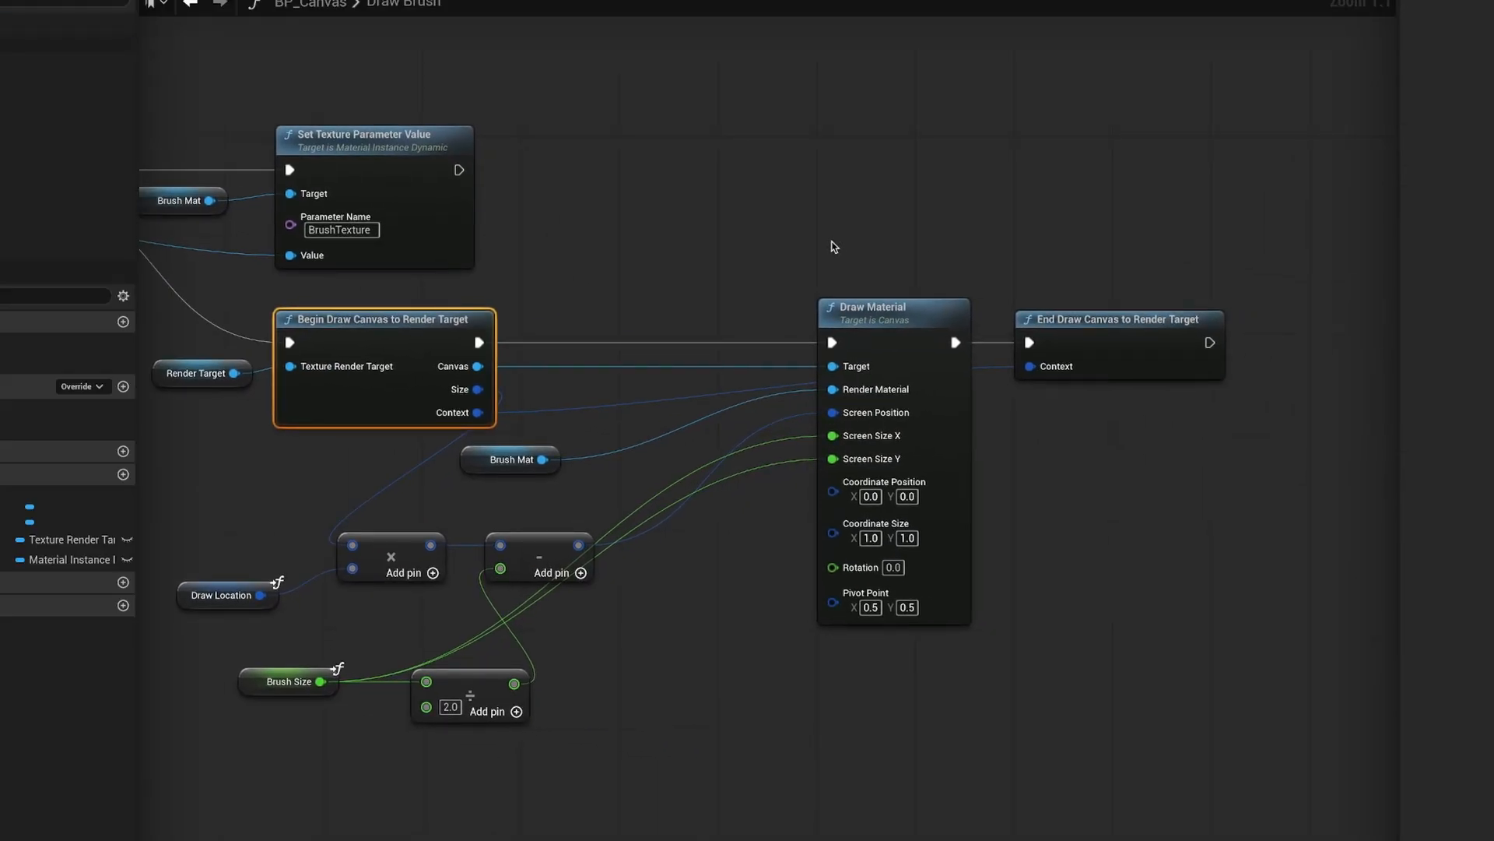
mouse_move(668, 576)
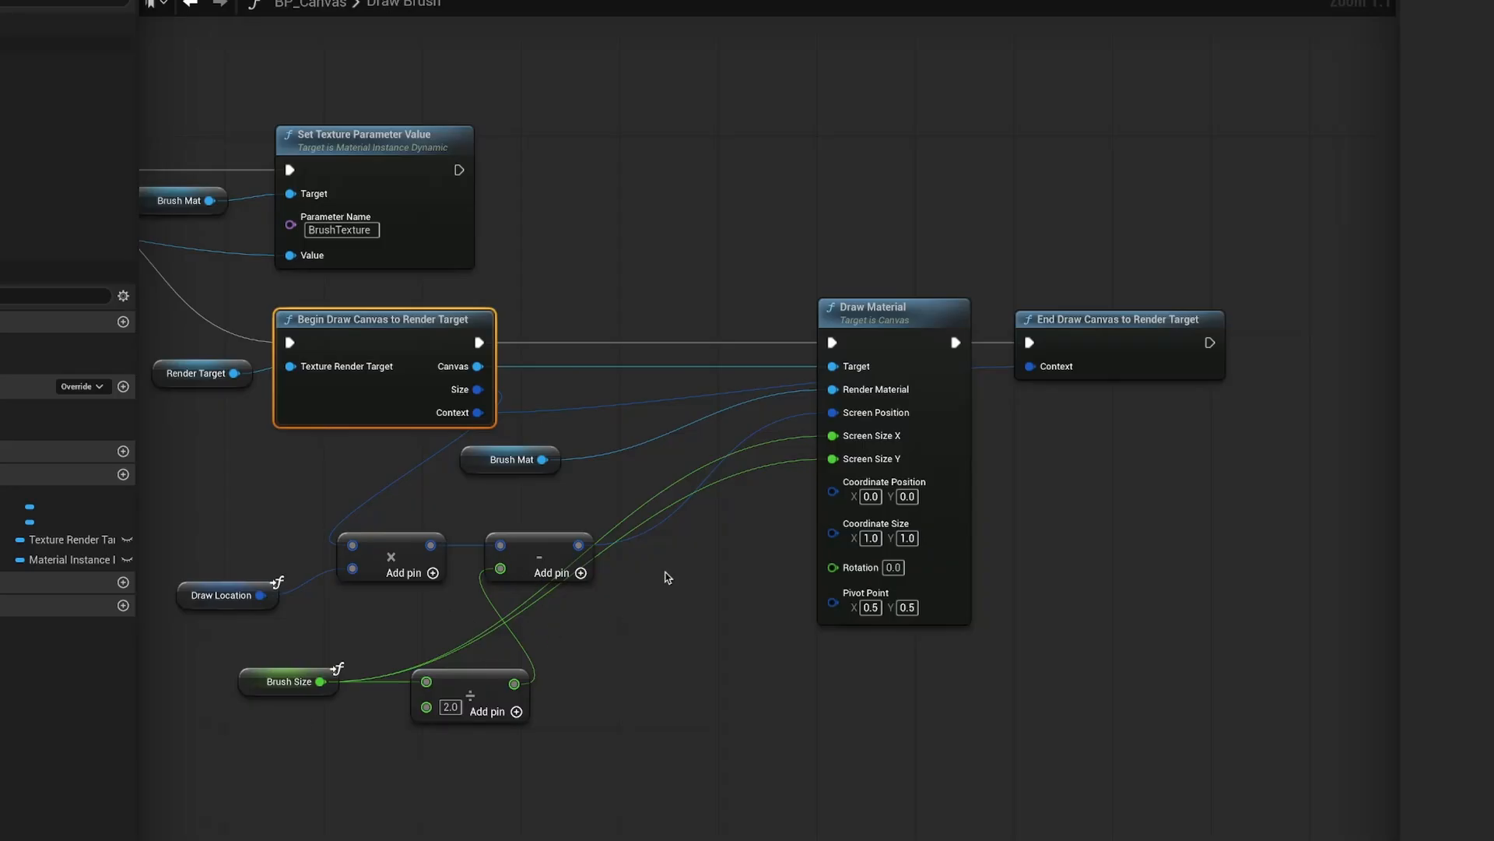
mouse_move(627, 471)
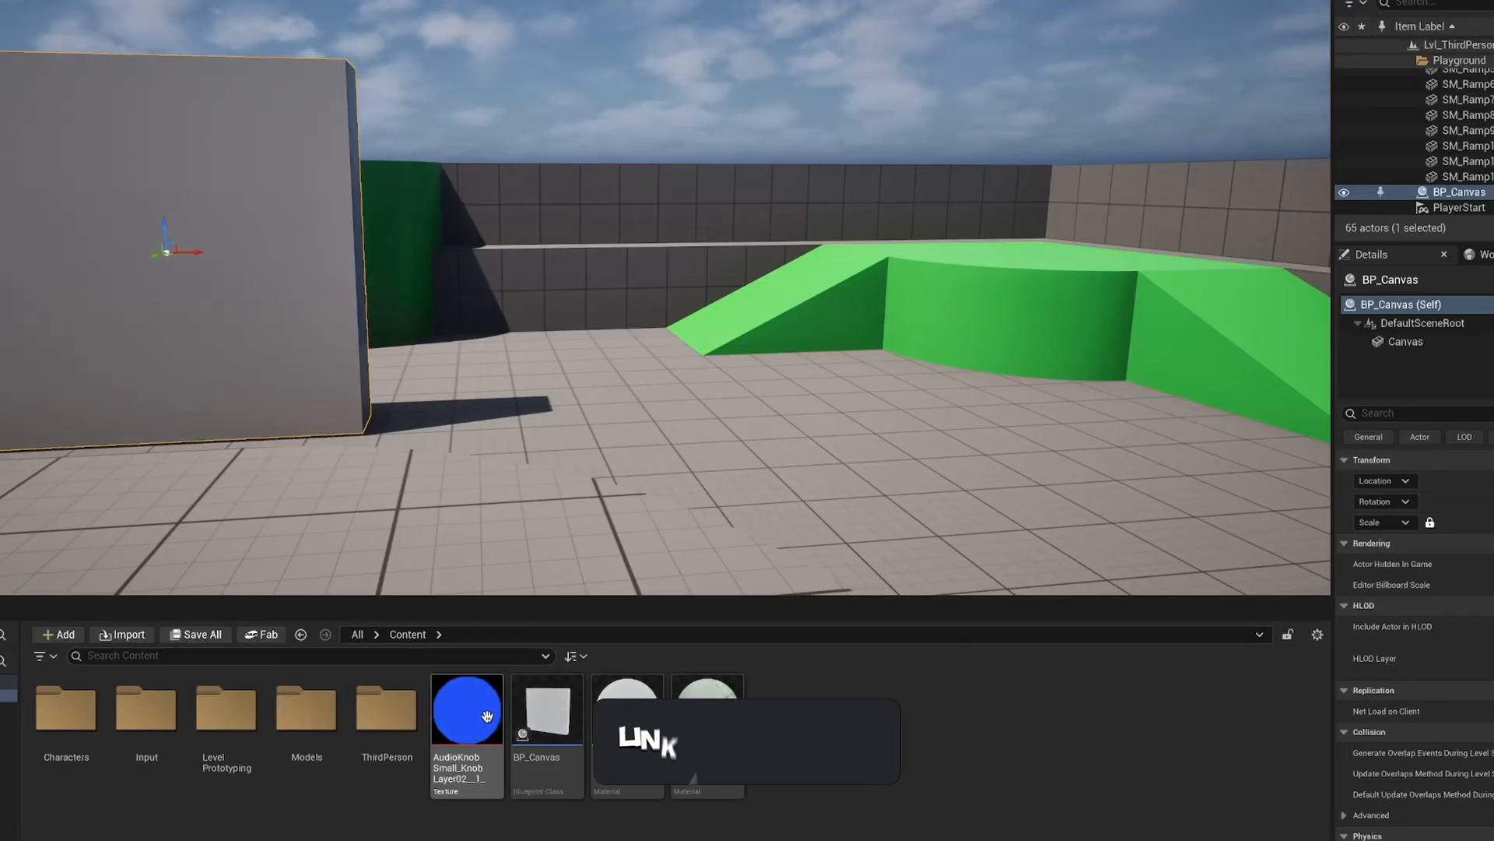
Open the blue AudioKnob circle texture in the Texture Editor
double_click(466, 706)
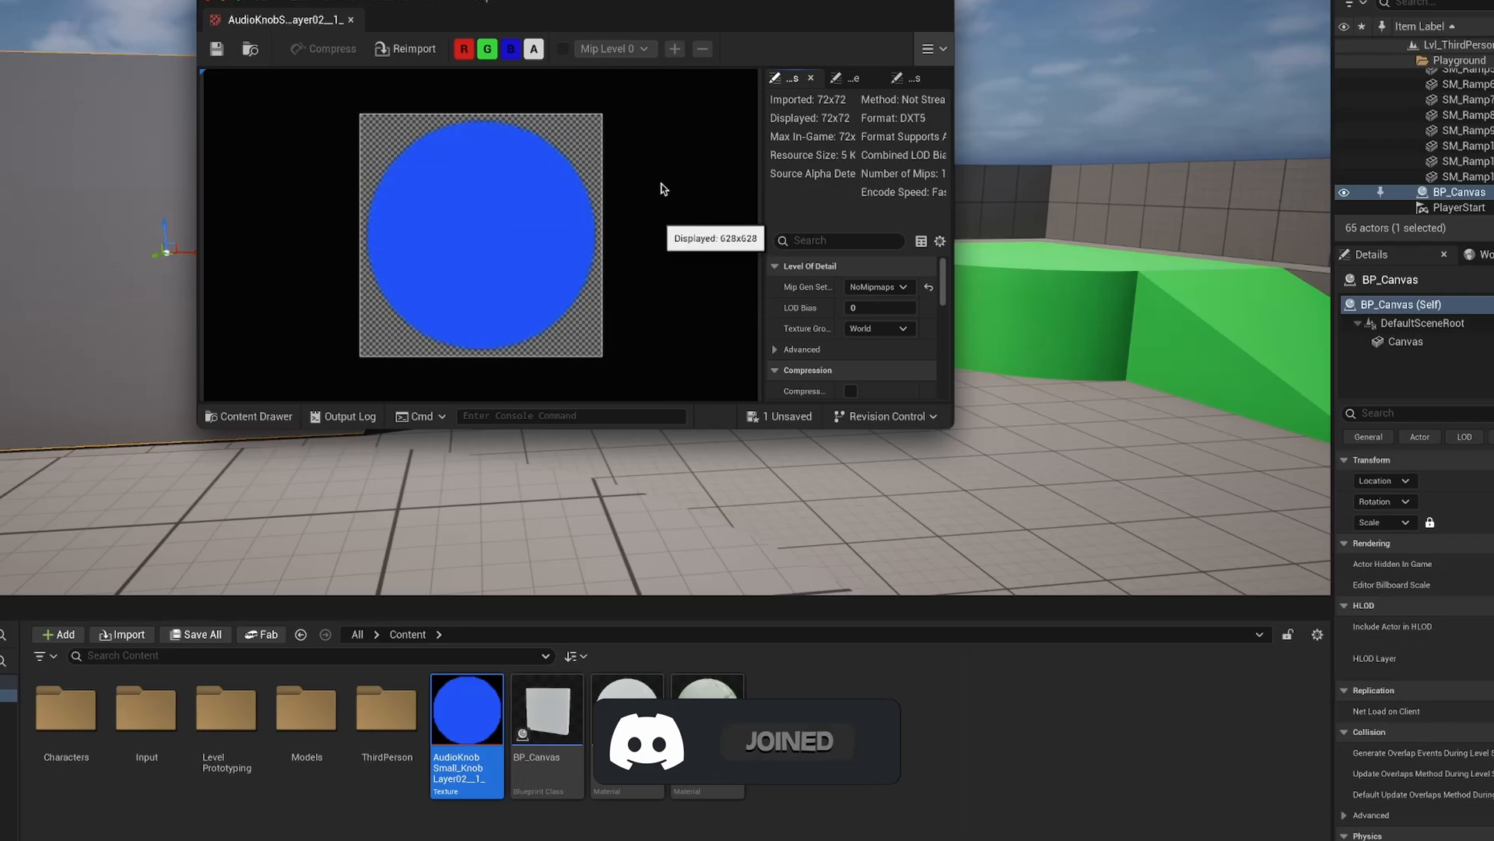
mouse_move(419, 192)
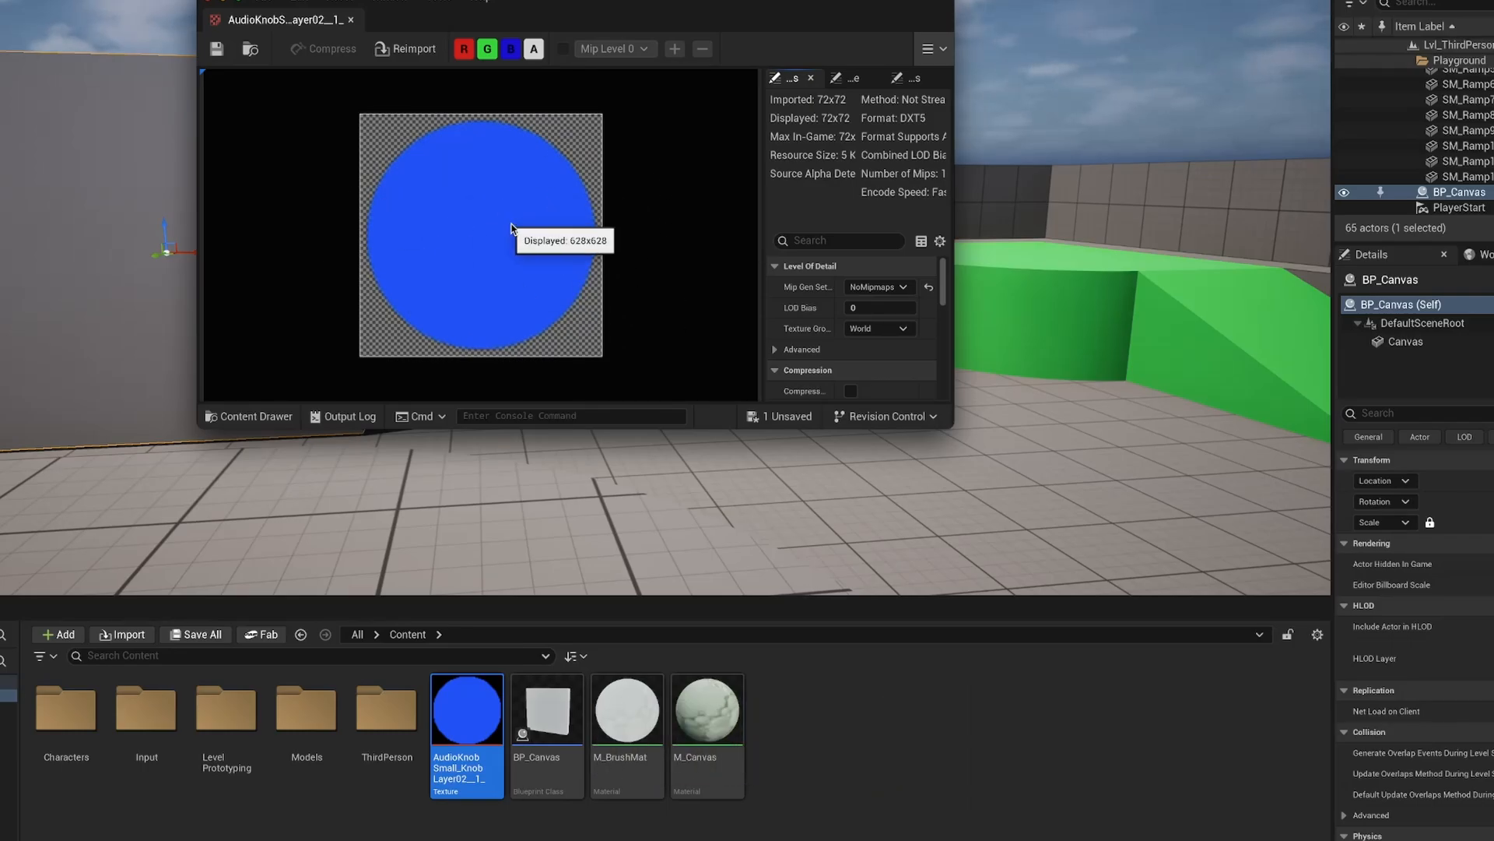
mouse_move(527, 229)
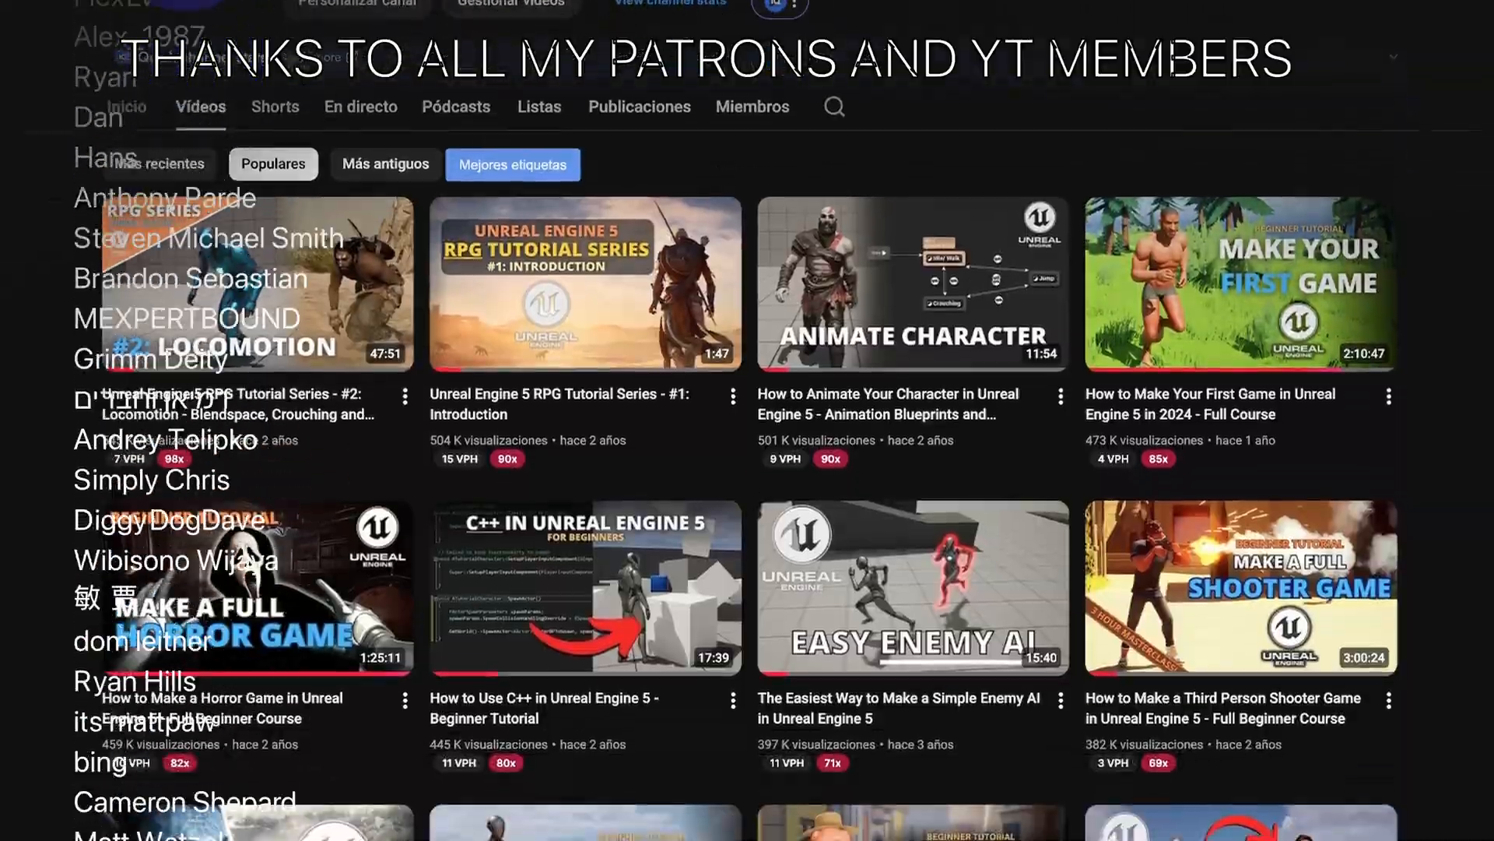
Scroll down the channel's Videos tab sorted by Popular
scroll("down", 3)
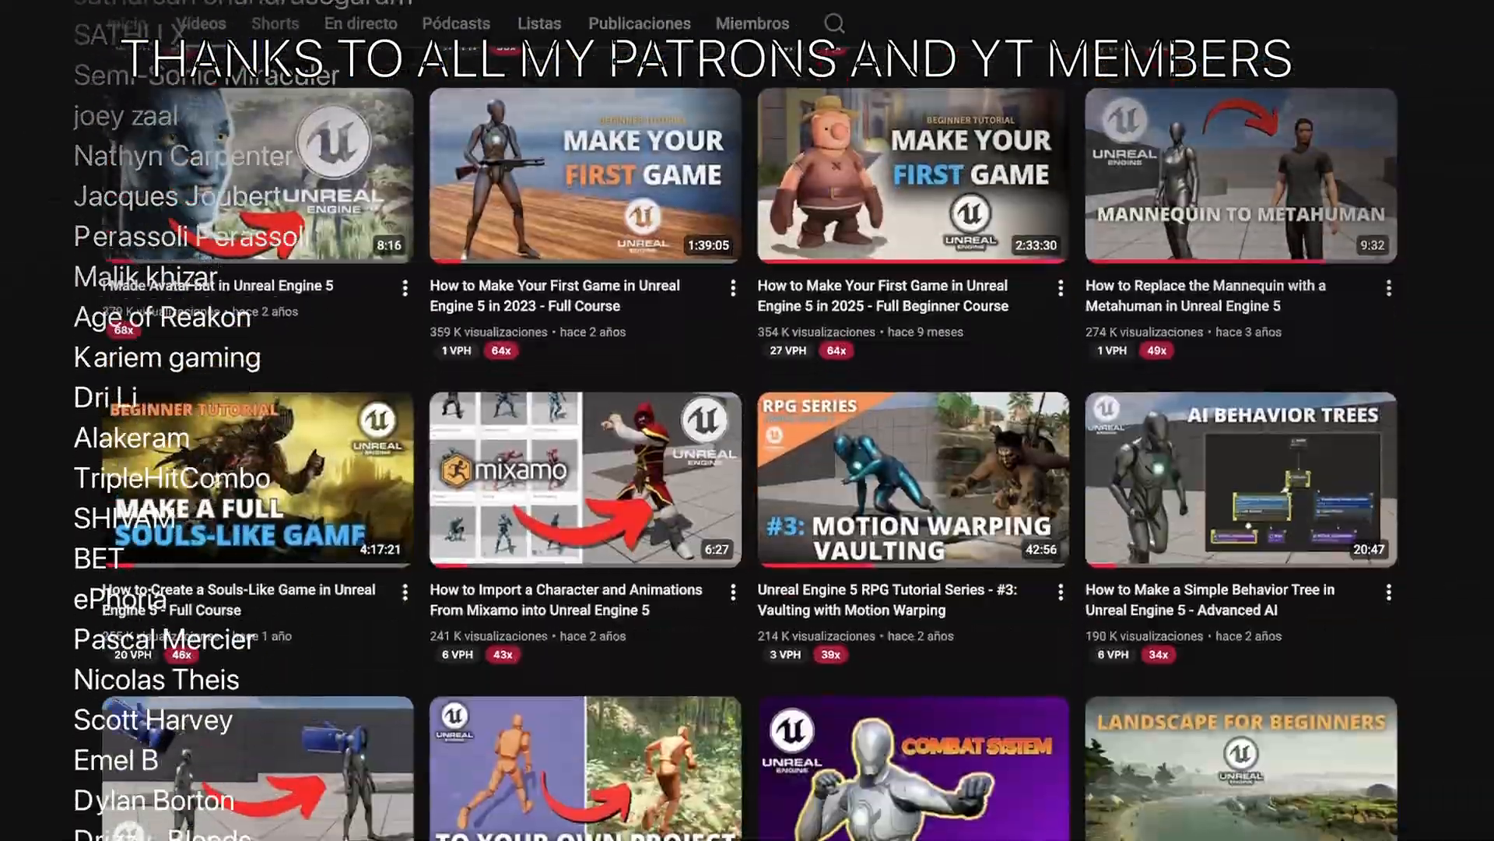
scroll("down", 3)
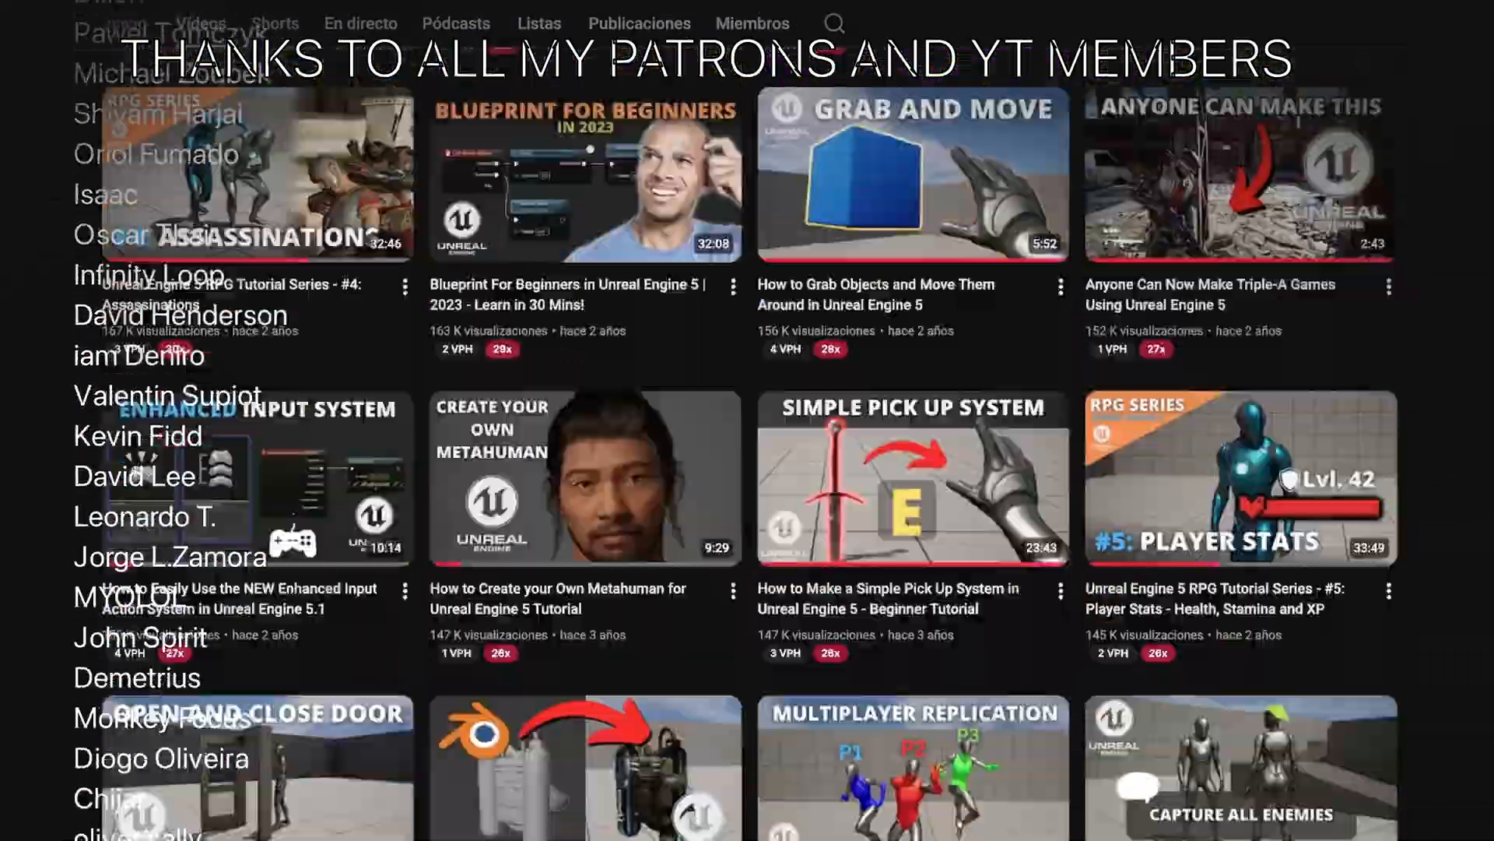
scroll("down", 3)
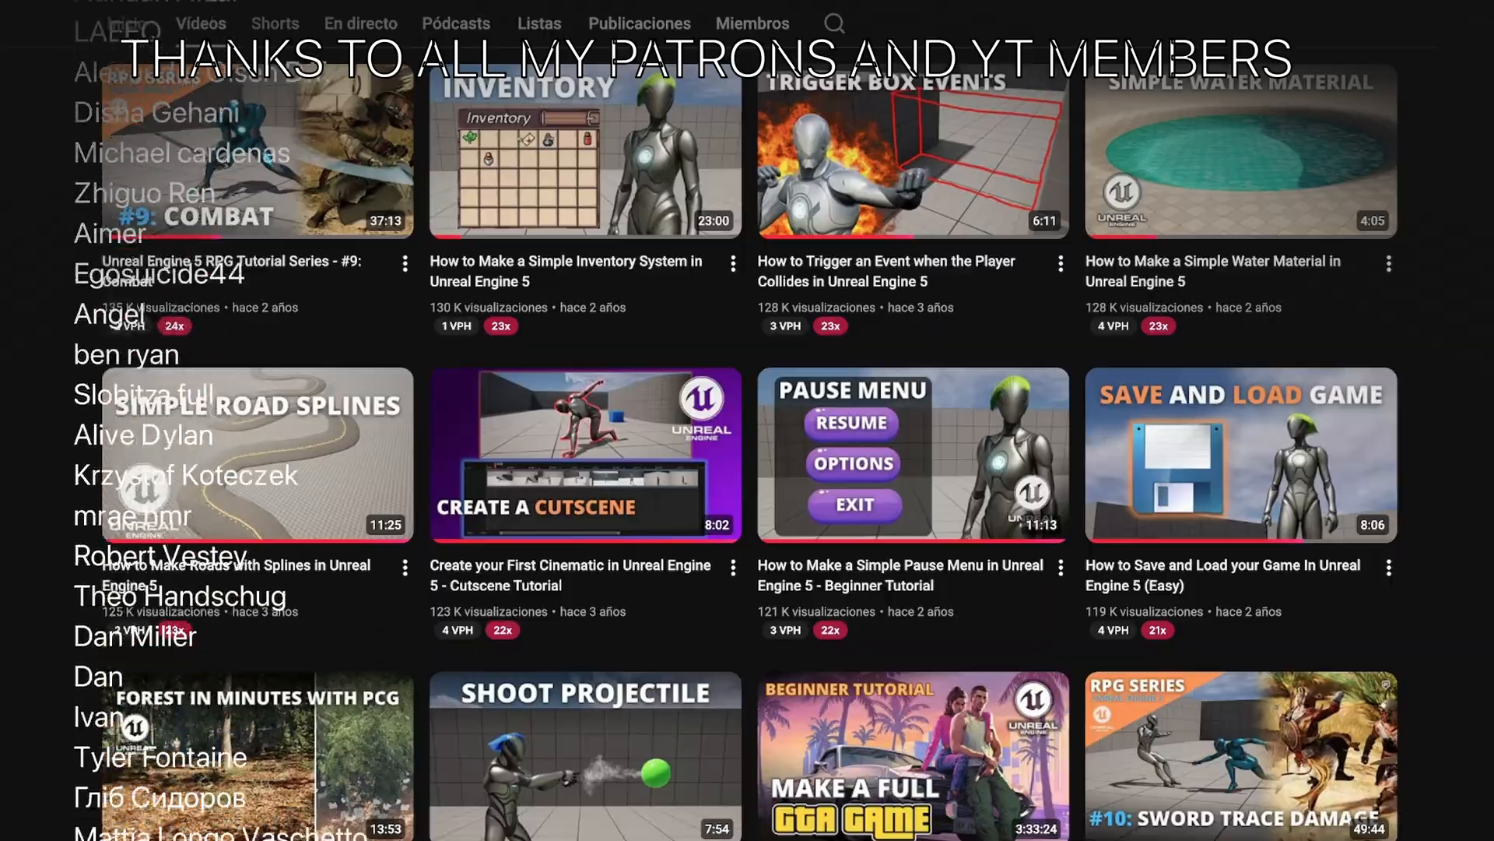